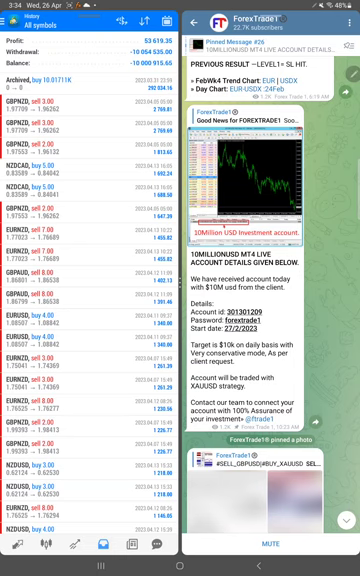
{"action": "scroll", "scroll_direction": "down", "scroll_amount": 3}
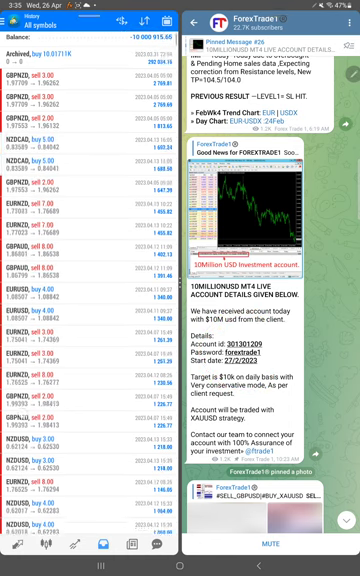
{"action": "scroll", "scroll_direction": "down", "scroll_amount": 3}
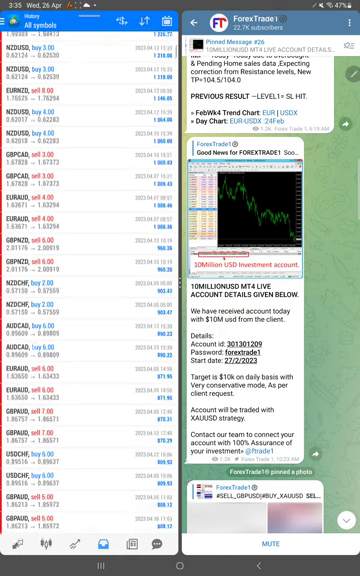
{"action": "scroll", "scroll_direction": "down", "scroll_amount": 3}
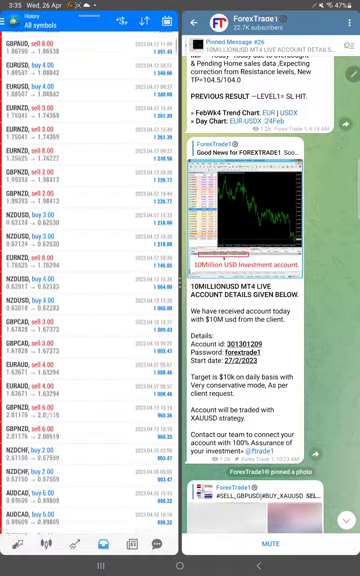